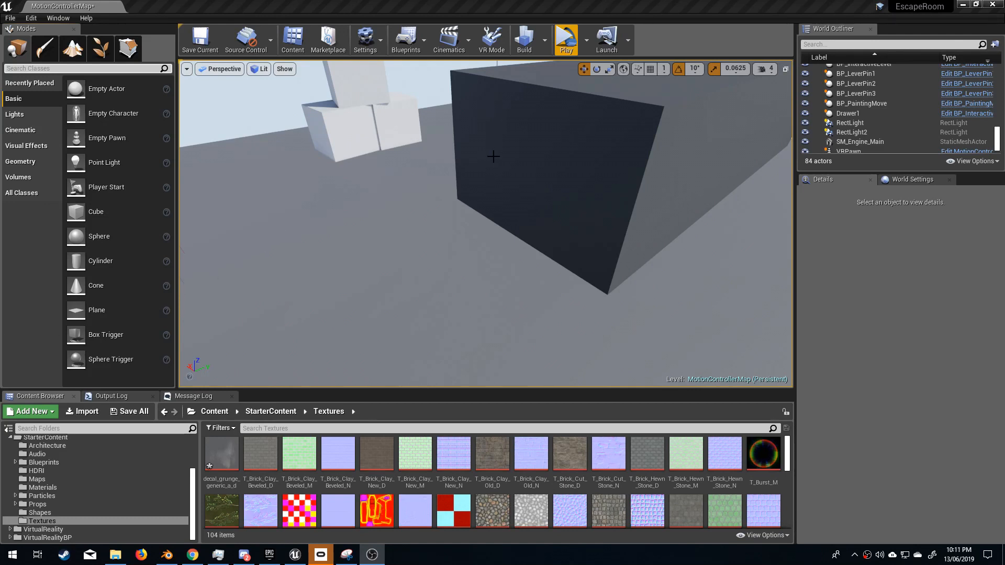
{"action": "mouse_move", "coordinate": [343, 298]}
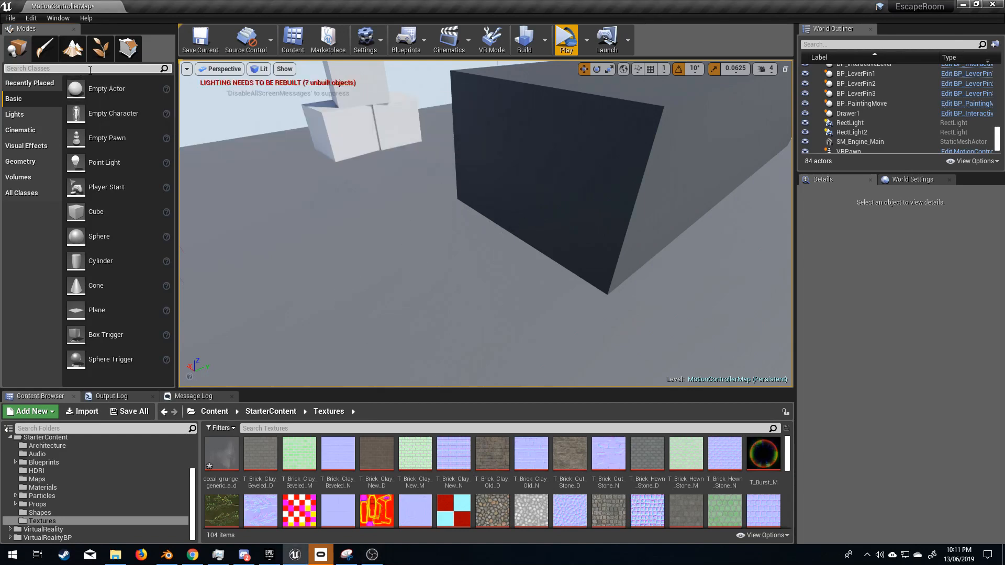
Place a Deferred Decal from the Modes search and raise it above the floor
{"action": "type", "text": "dec"}
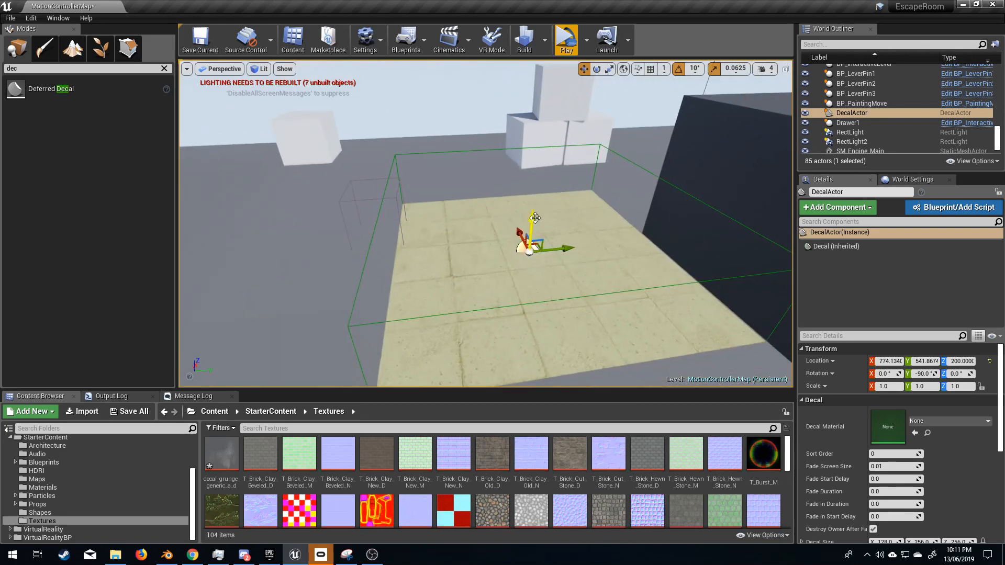
{"action": "left_click_drag", "start_coordinate": [533, 218], "coordinate": [537, 163]}
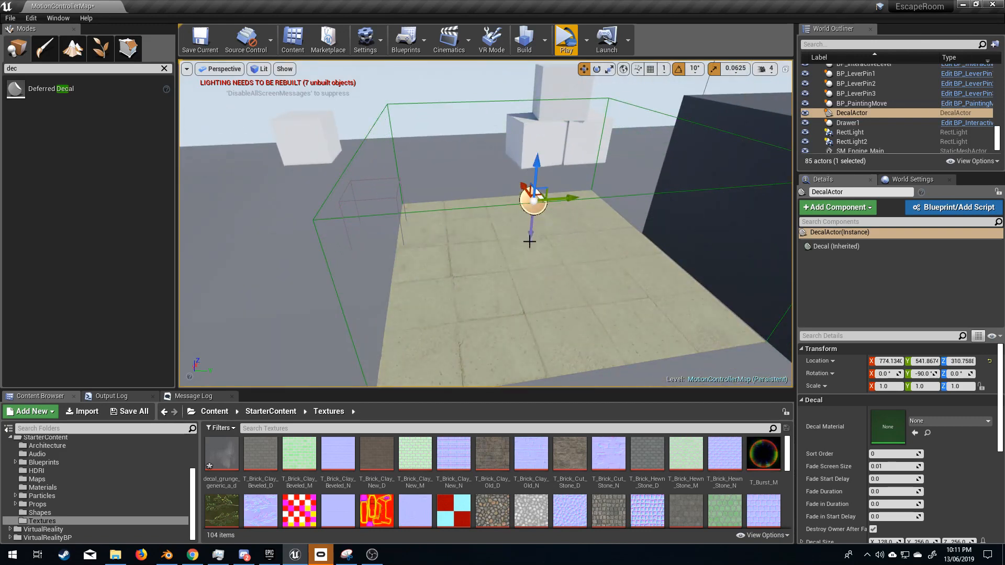
{"action": "mouse_move", "coordinate": [540, 253]}
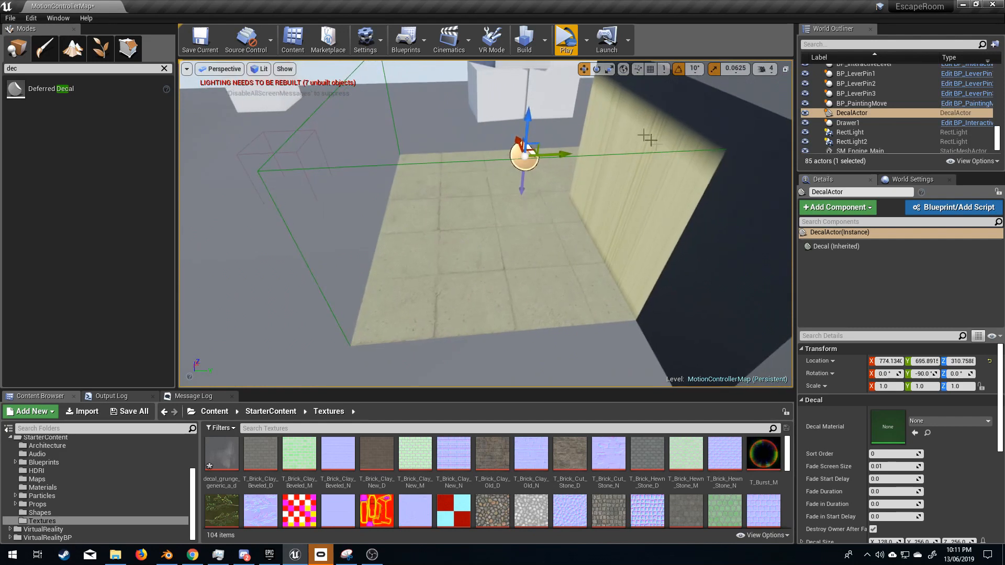
{"action": "mouse_move", "coordinate": [632, 303]}
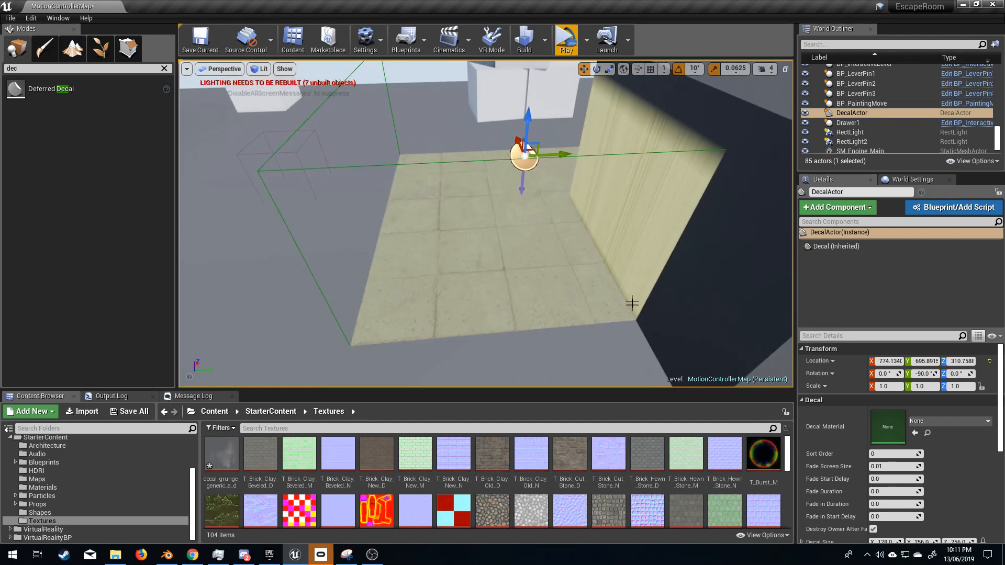
{"action": "mouse_move", "coordinate": [535, 197]}
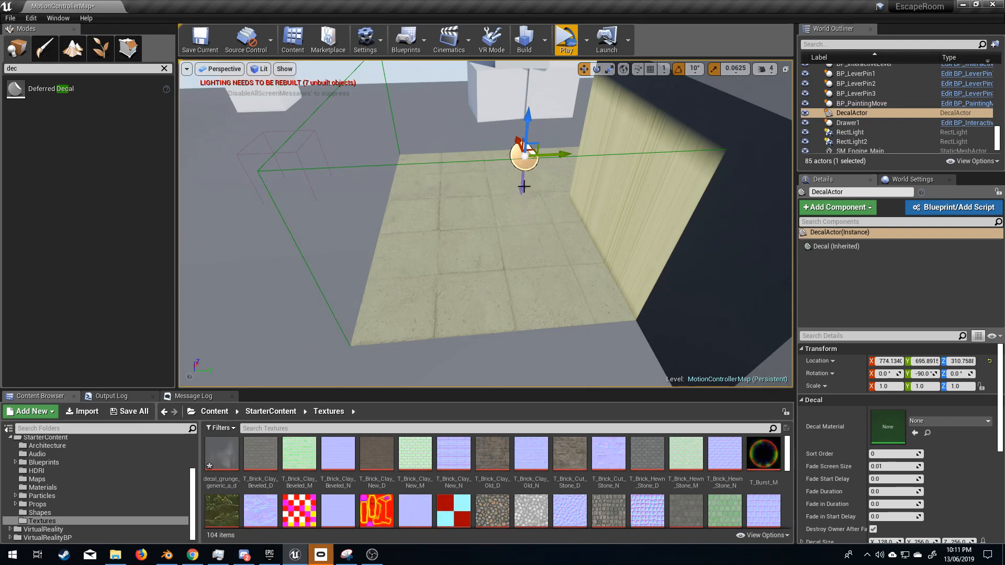
Flip the decal about 180°, scale X to 2.26, and pick decal_grunge_generic_a_d
{"action": "left_click", "coordinate": [597, 69]}
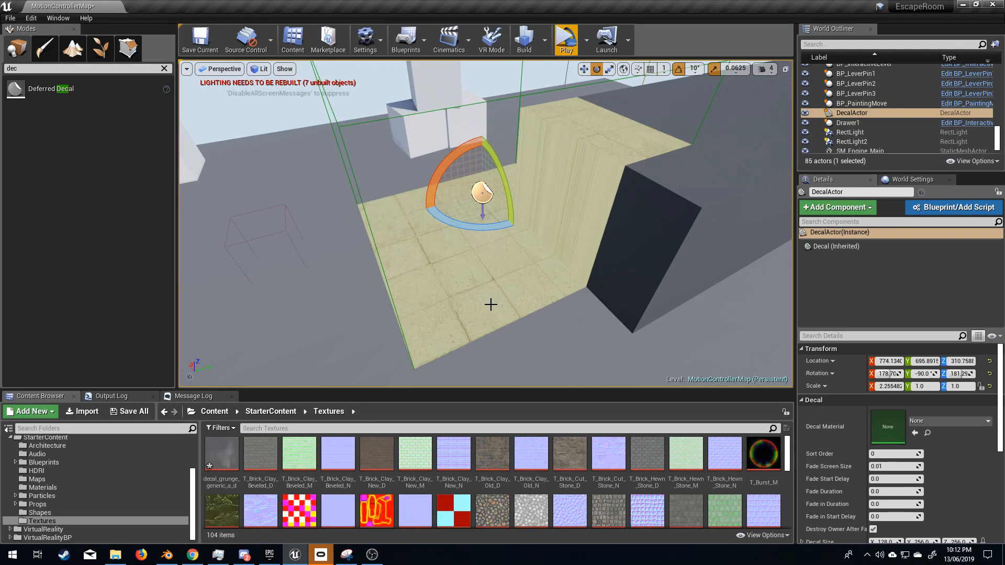
{"action": "left_click", "coordinate": [220, 455]}
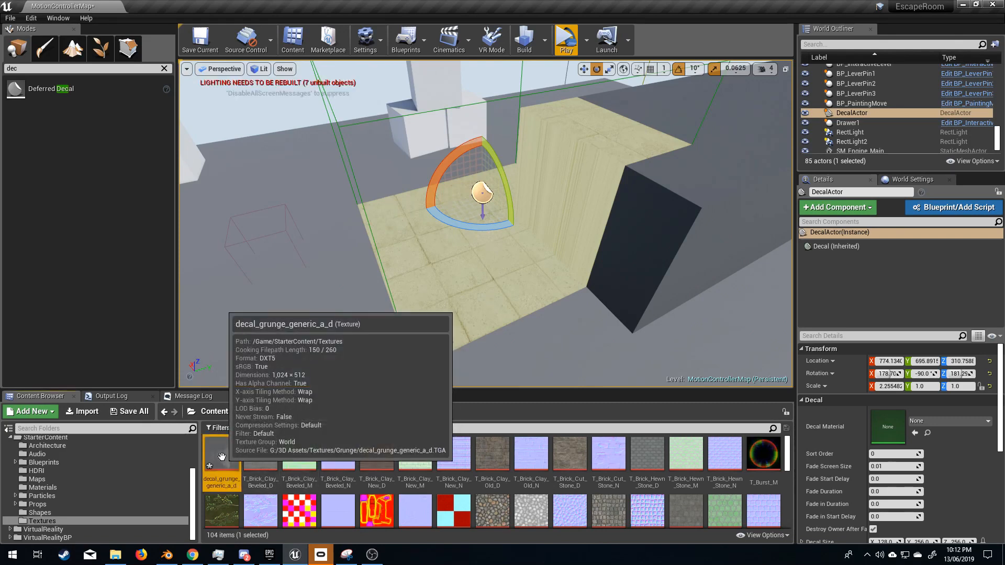
Create decal_grunge_generic_a_d_Mat from the grunge texture and open it in the Material Editor
{"action": "right_click", "coordinate": [220, 454]}
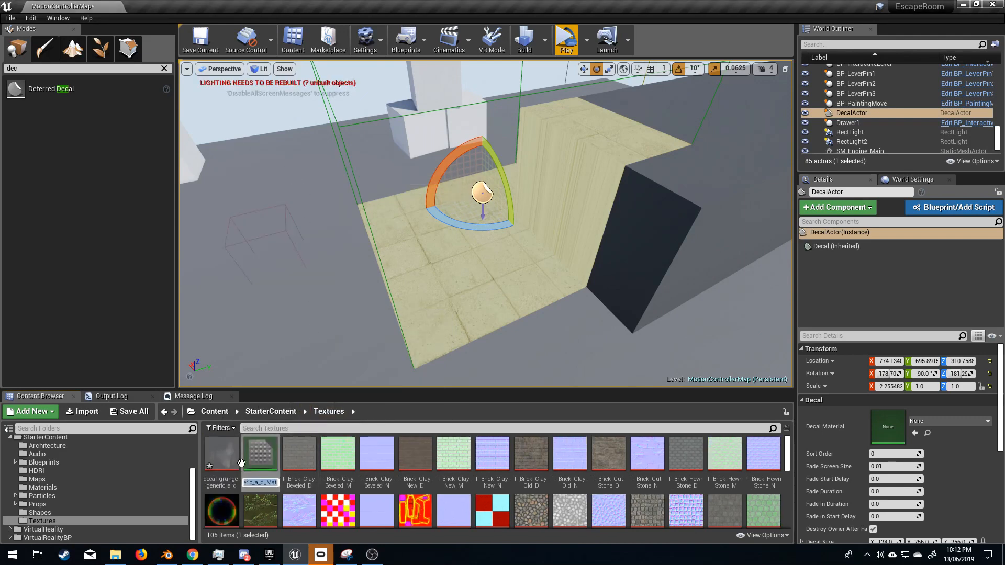
{"action": "left_click", "coordinate": [259, 455]}
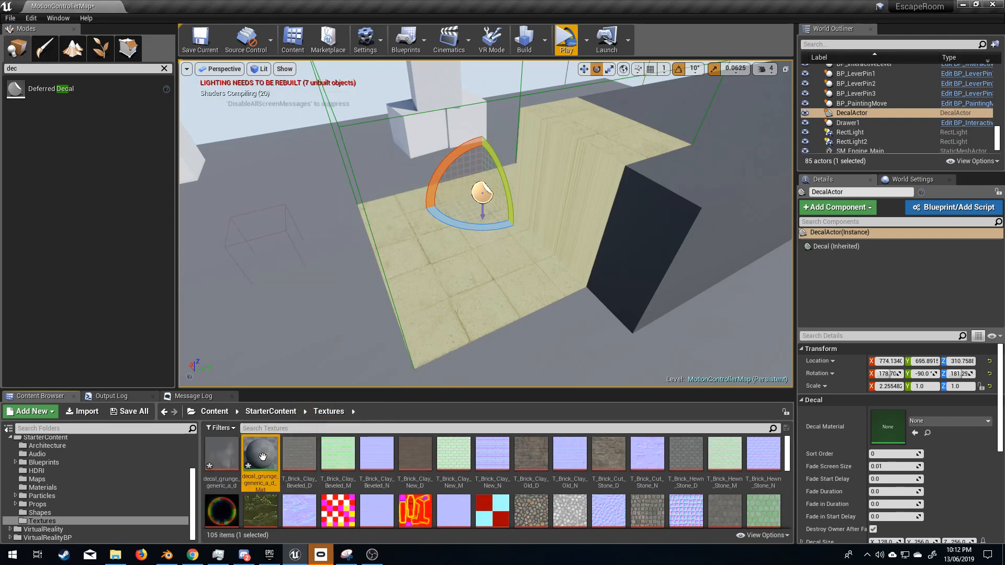
{"action": "double_click", "coordinate": [260, 452]}
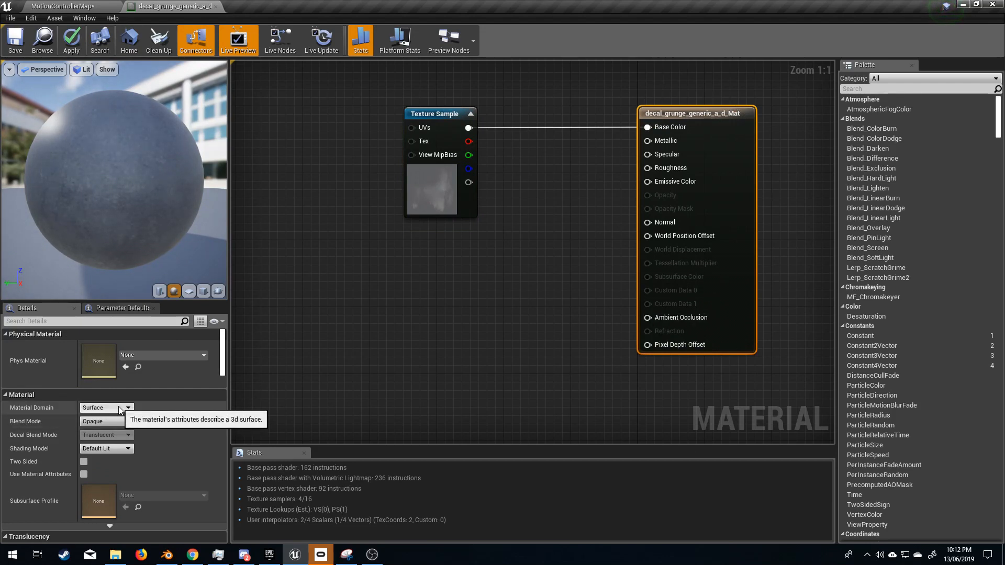
Set the material's Domain to Deferred Decal and Blend Mode to Translucent
{"action": "left_click", "coordinate": [106, 407]}
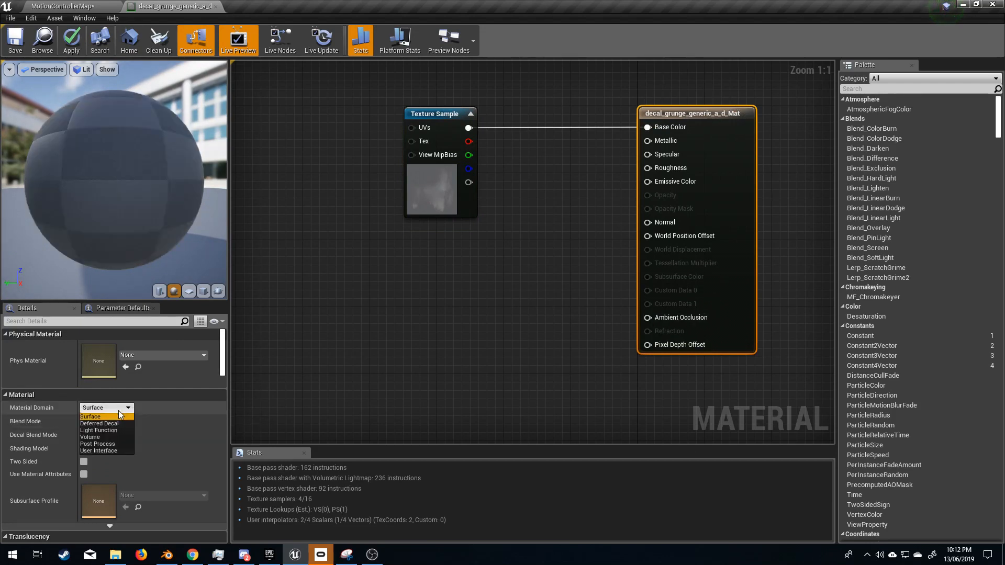
{"action": "left_click", "coordinate": [99, 423]}
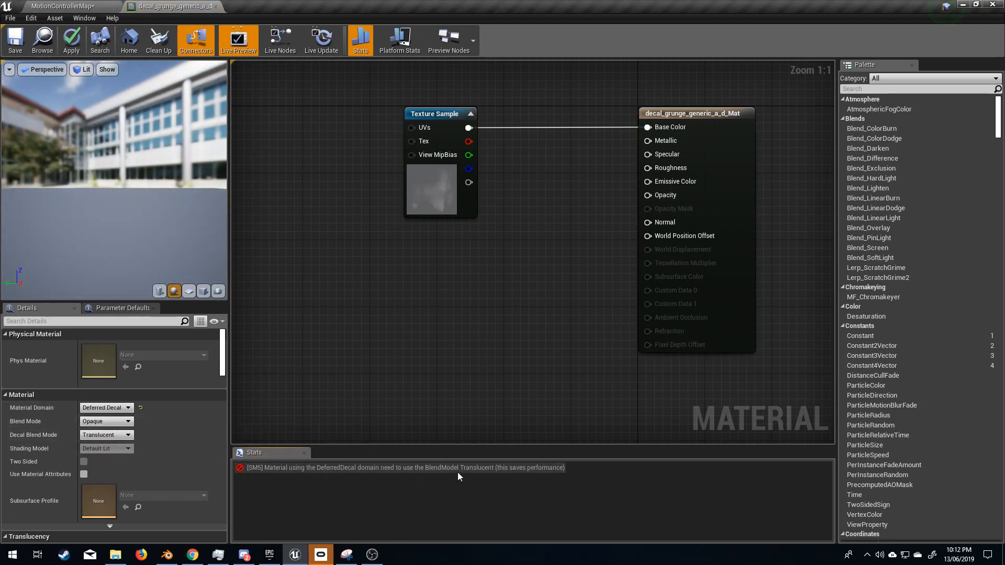
{"action": "left_click", "coordinate": [106, 420]}
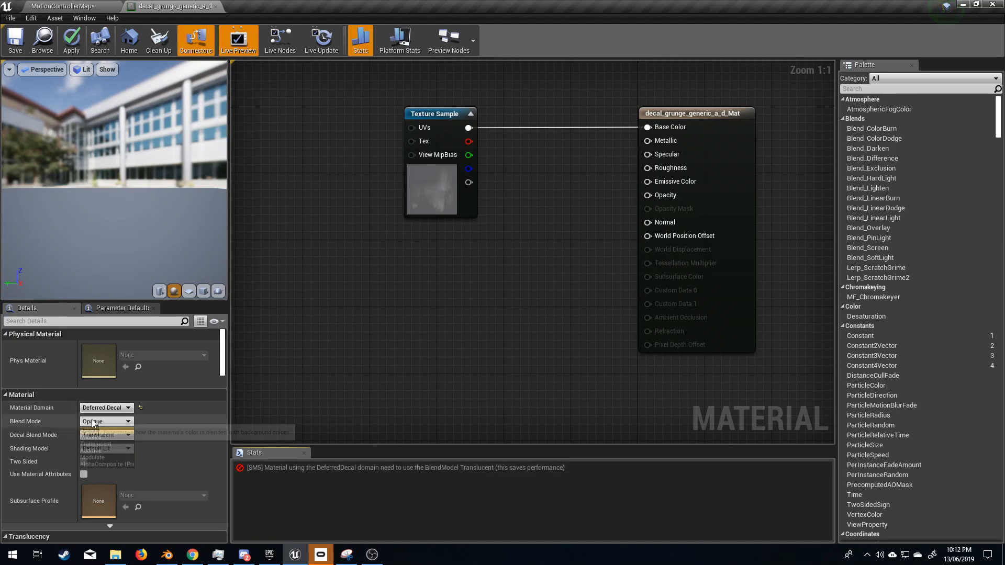
{"action": "left_click", "coordinate": [97, 435]}
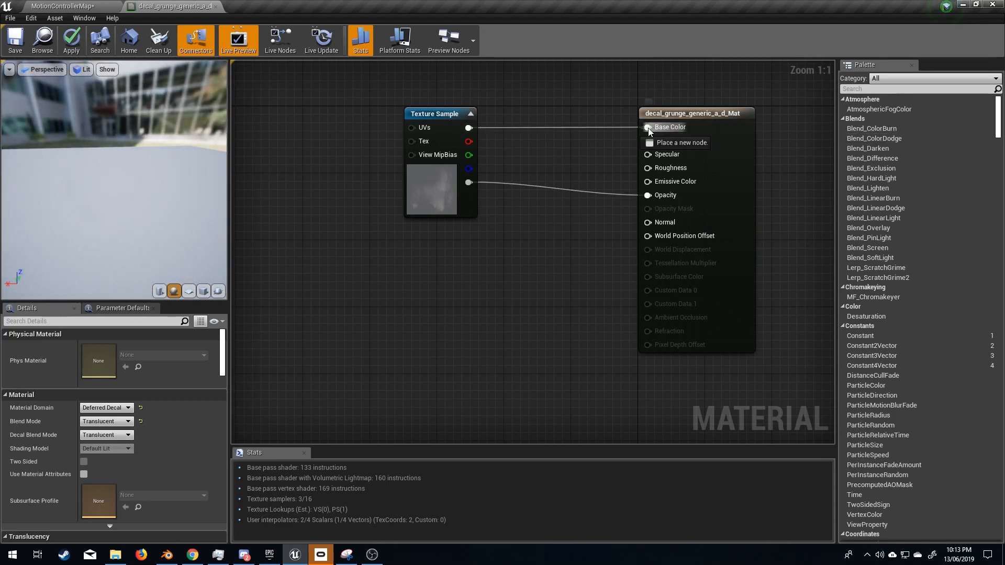
Wire texture alpha to Opacity, move RGB from Base Color to Emissive, and apply
{"action": "right_click", "coordinate": [647, 127]}
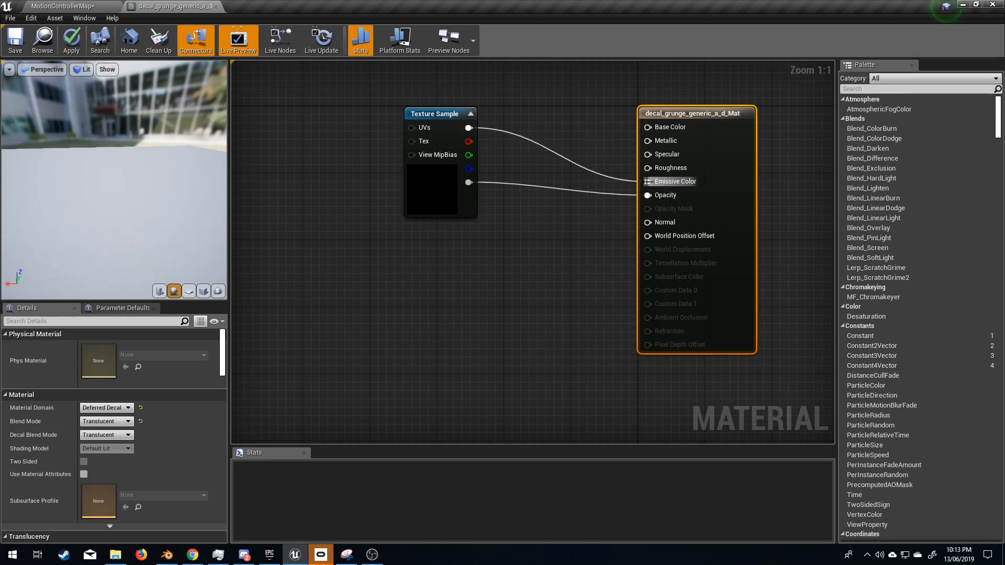
{"action": "mouse_move", "coordinate": [54, 207]}
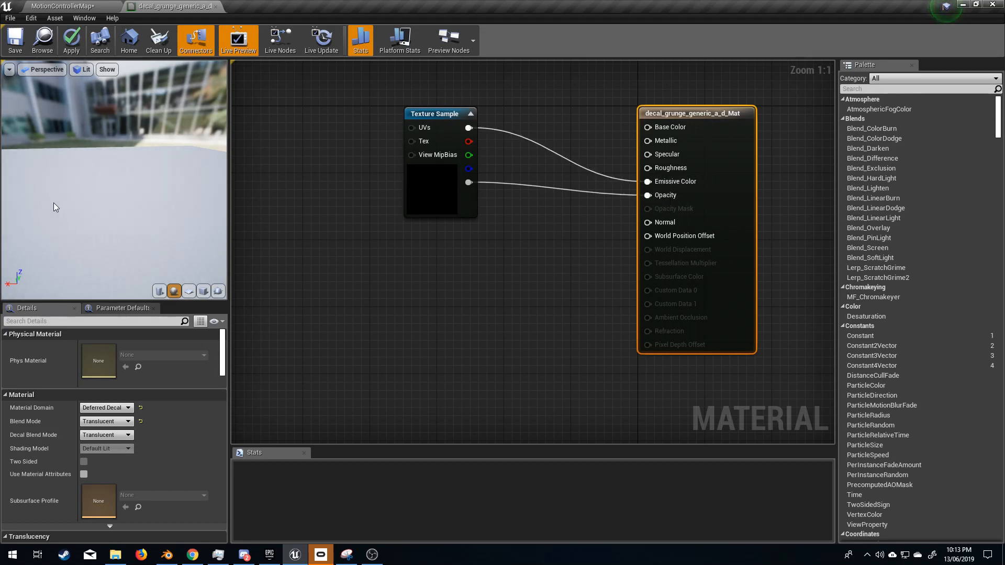
{"action": "left_click", "coordinate": [360, 39]}
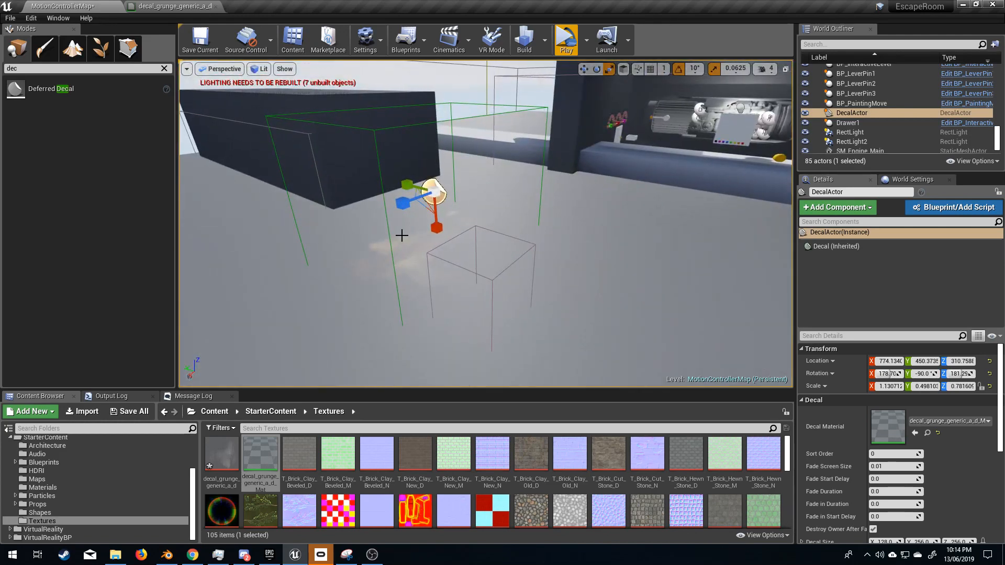
{"action": "mouse_move", "coordinate": [440, 275]}
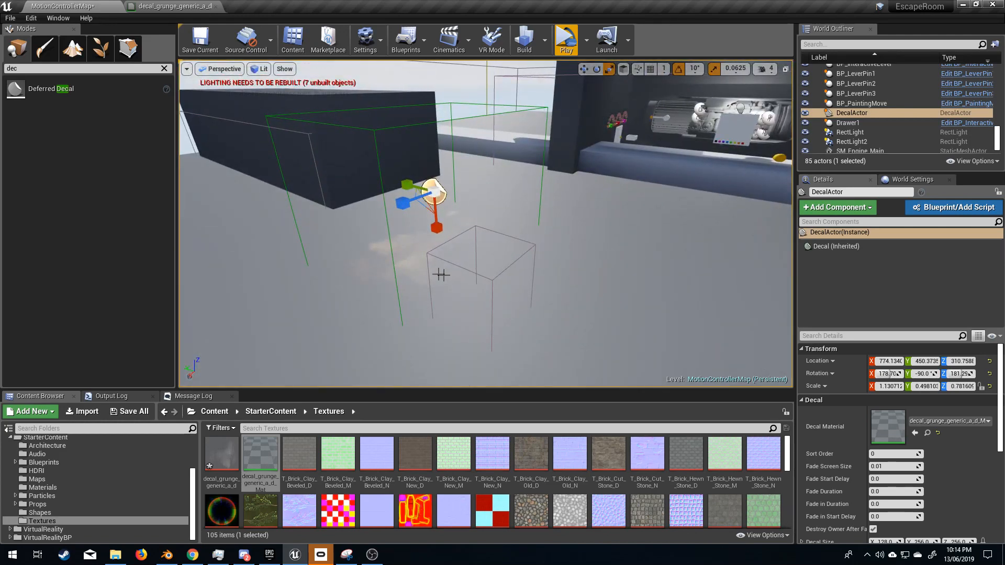